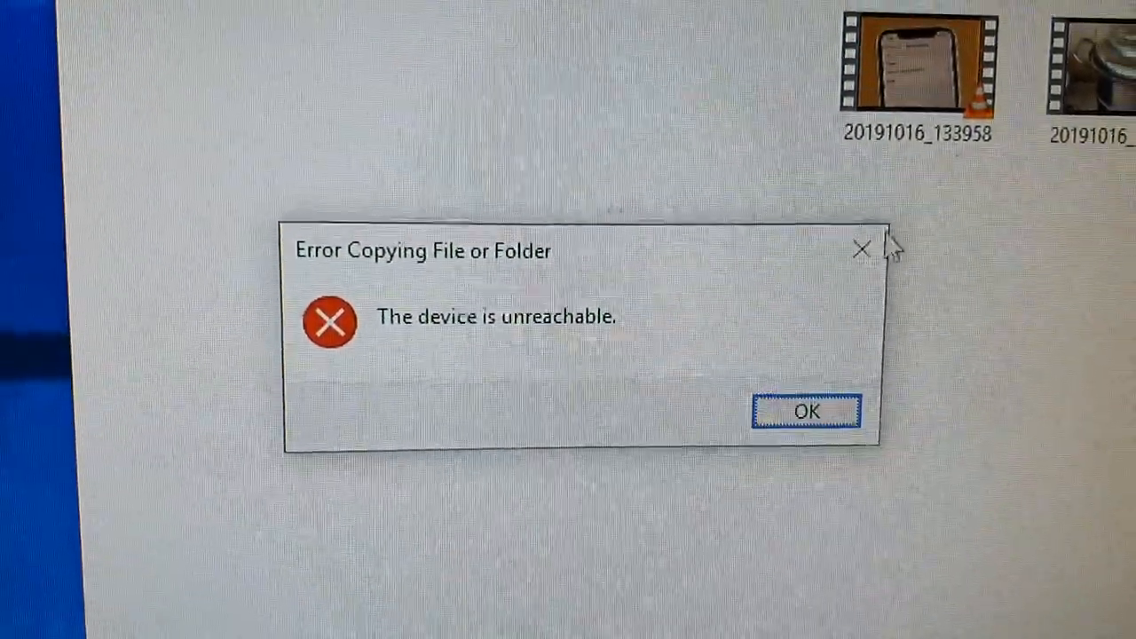
# - Dismiss the unreachable-device error and drag a 100APPLE photo onto the temp folder
pyautogui.click(806, 412)
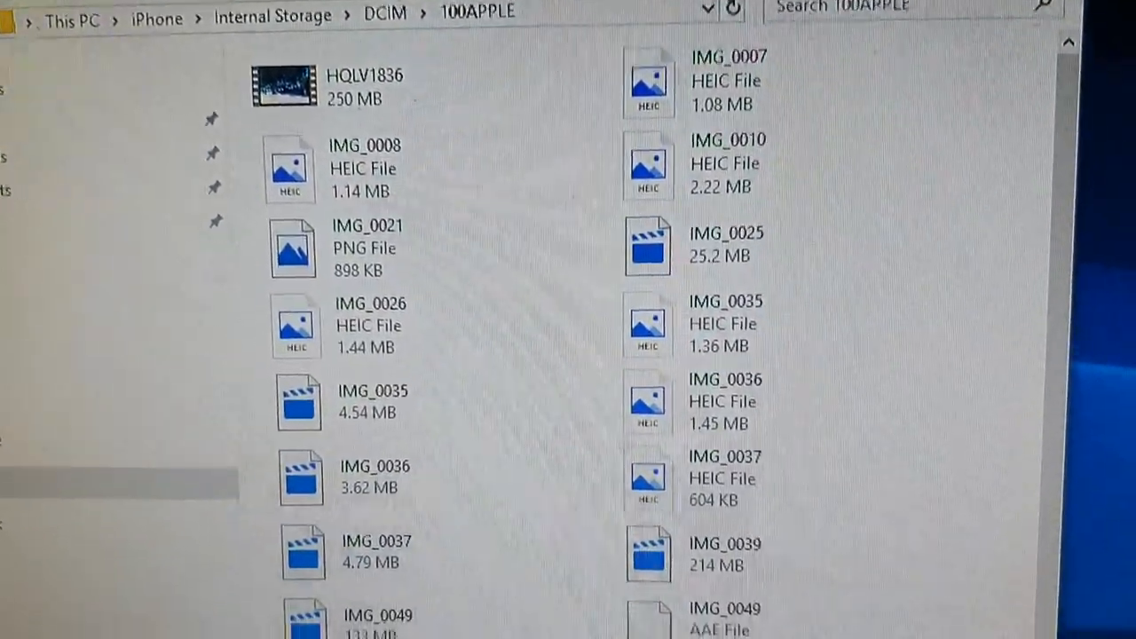
pyautogui.scroll(-3)
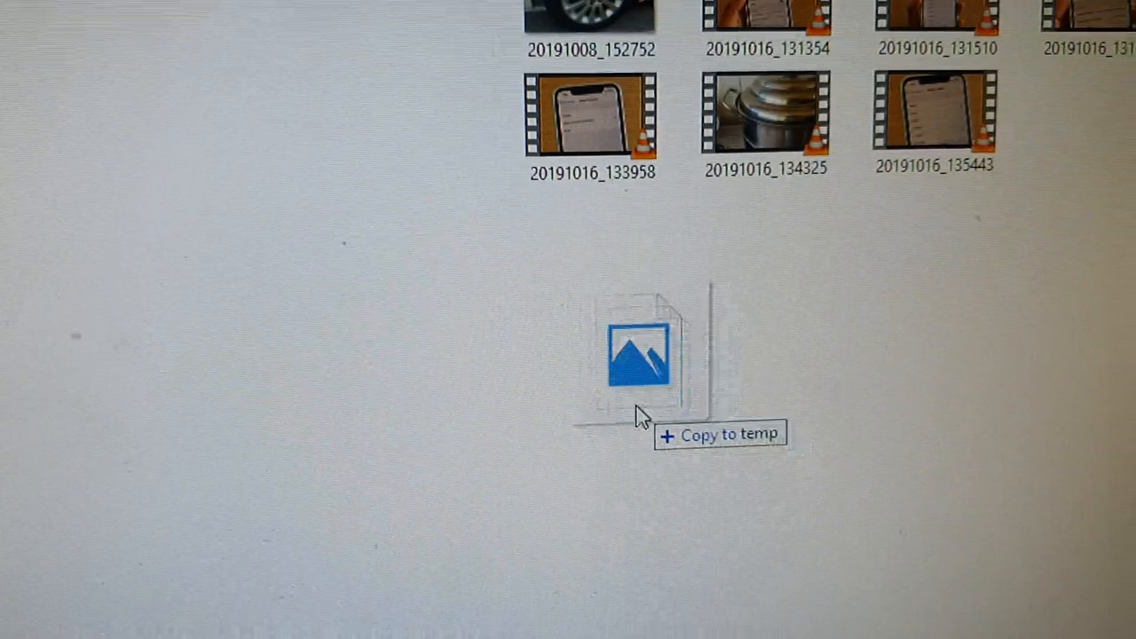
pyautogui.click(639, 358)
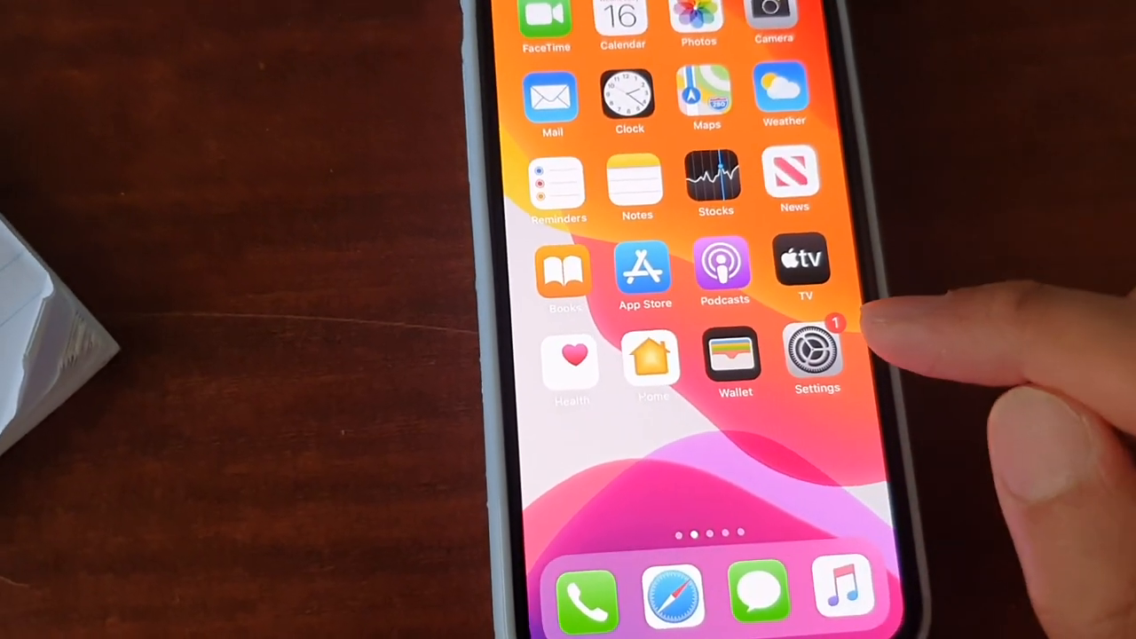
# - From the home screen, reach the Photos page in Settings
pyautogui.click(816, 356)
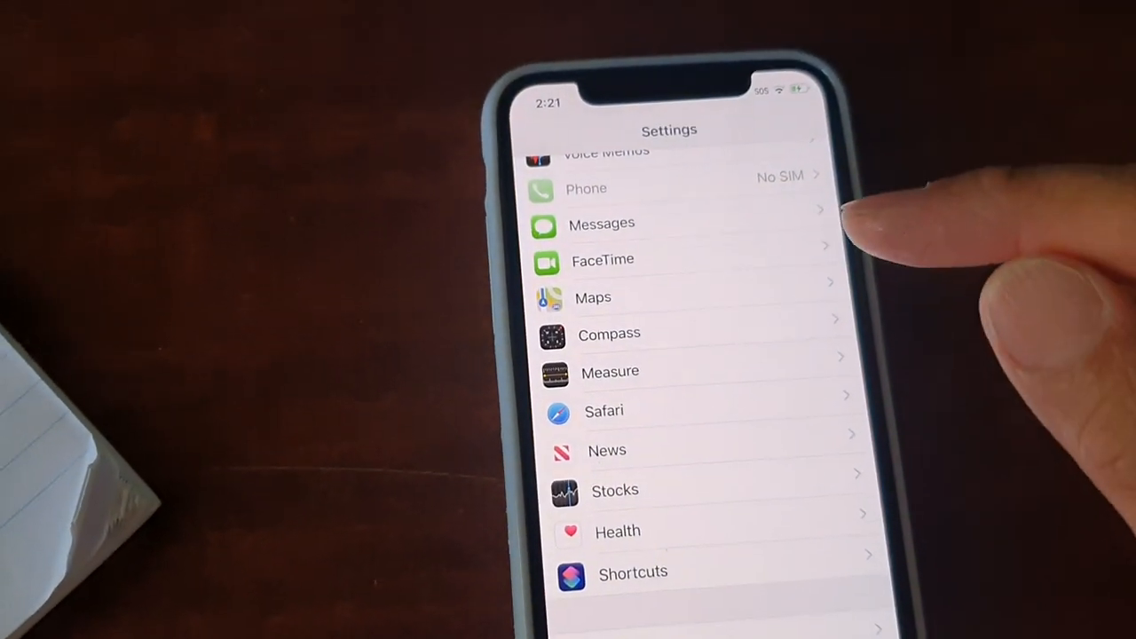
pyautogui.scroll(-3)
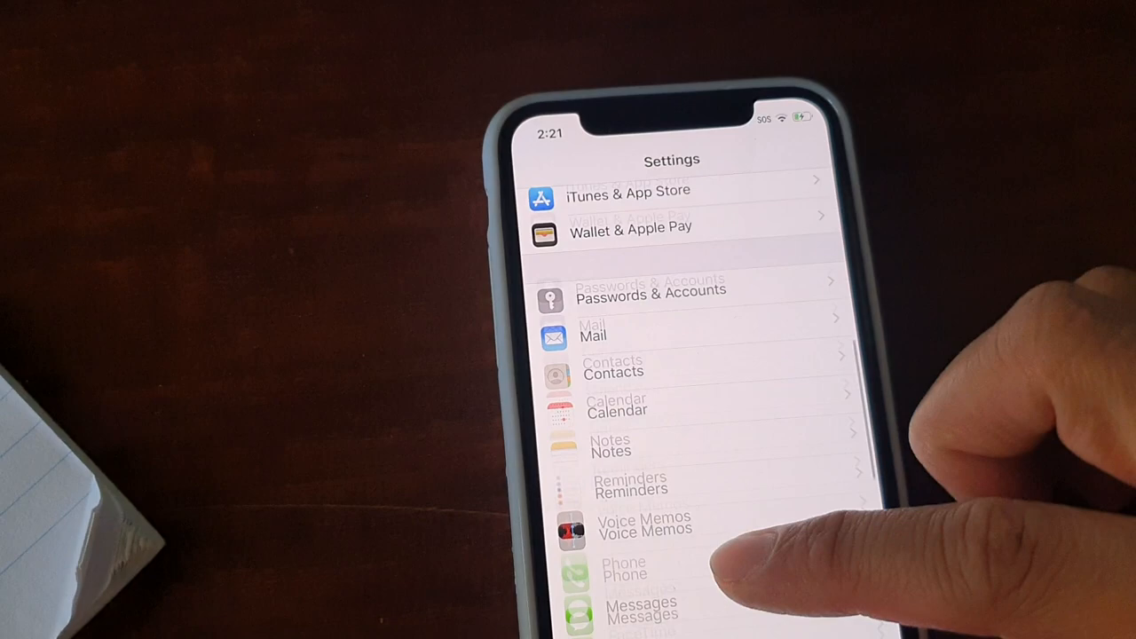
pyautogui.scroll(-3)
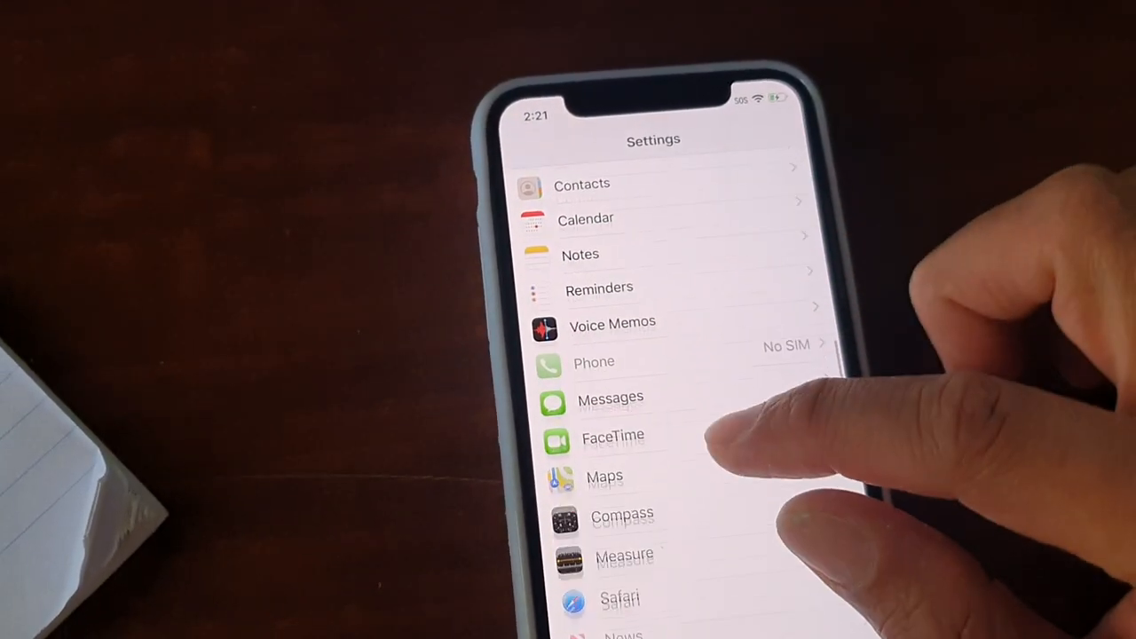
pyautogui.scroll(-3)
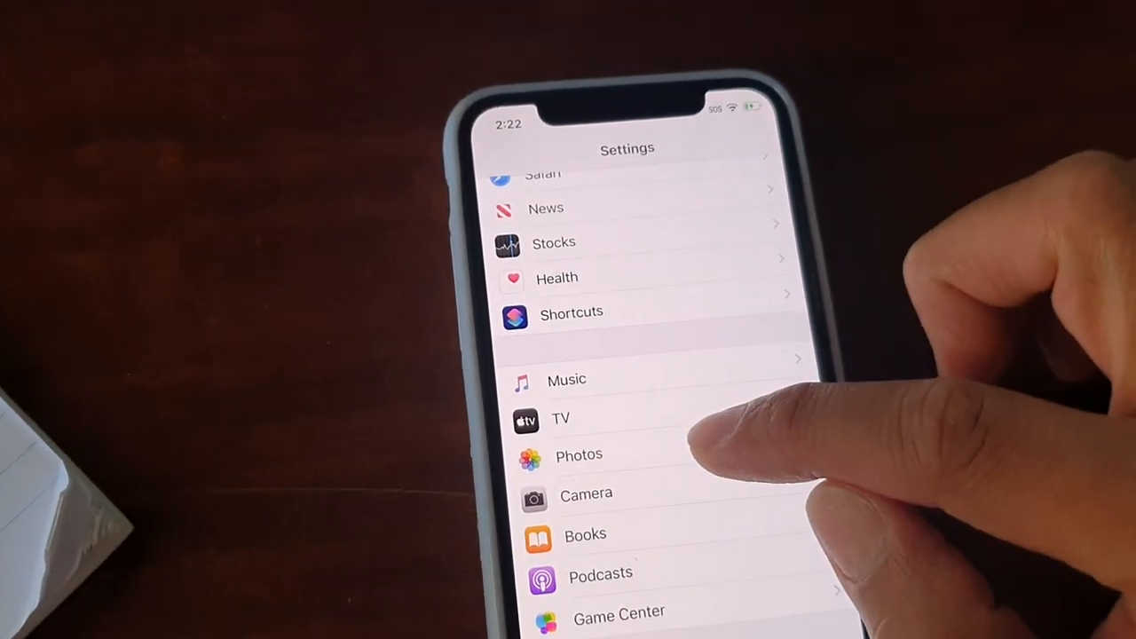
pyautogui.click(579, 455)
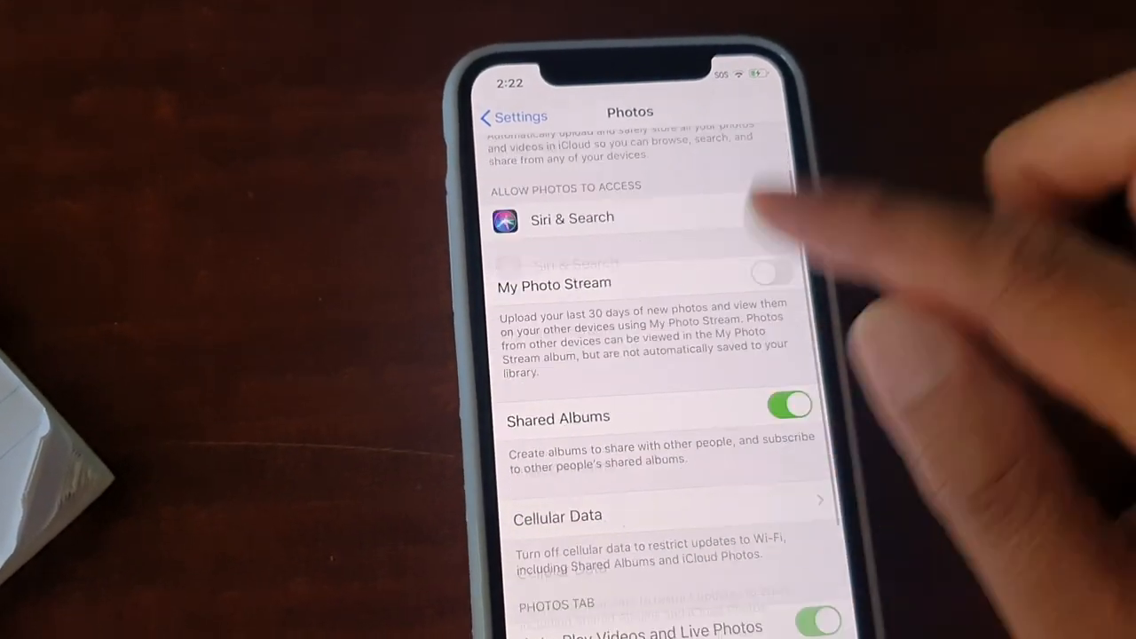
# - Scroll the Photos page down to the Transfer to Mac or PC options
pyautogui.scroll(-3)
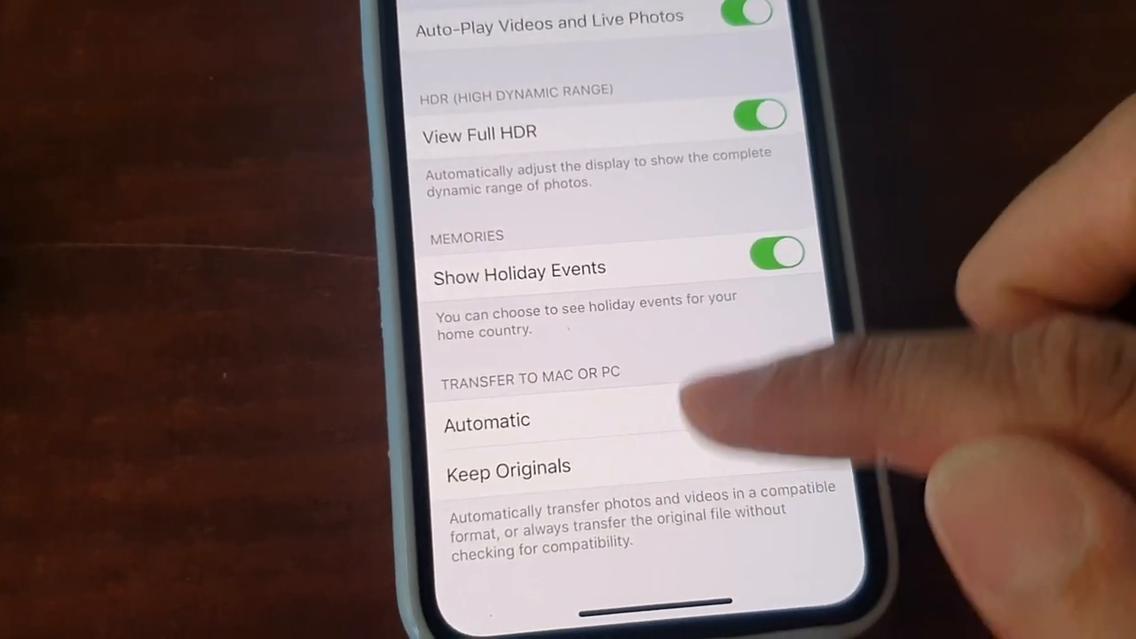
pyautogui.click(497, 422)
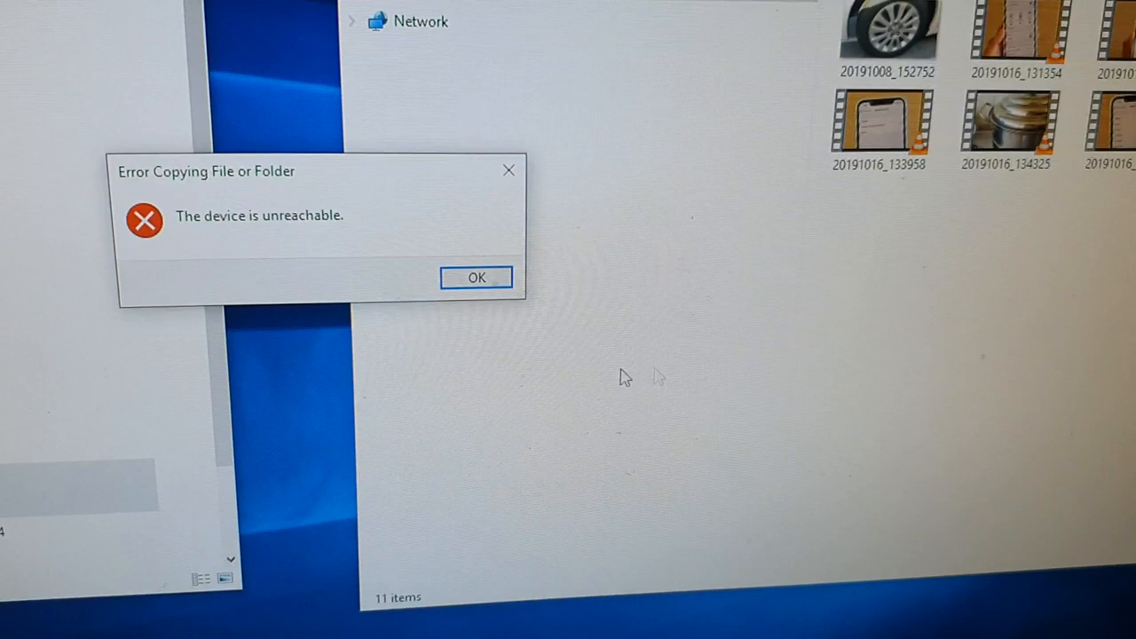
# - Dismiss the error, drag a DCIM video onto temp, and dismiss the repeated unreachable-device error
pyautogui.click(475, 276)
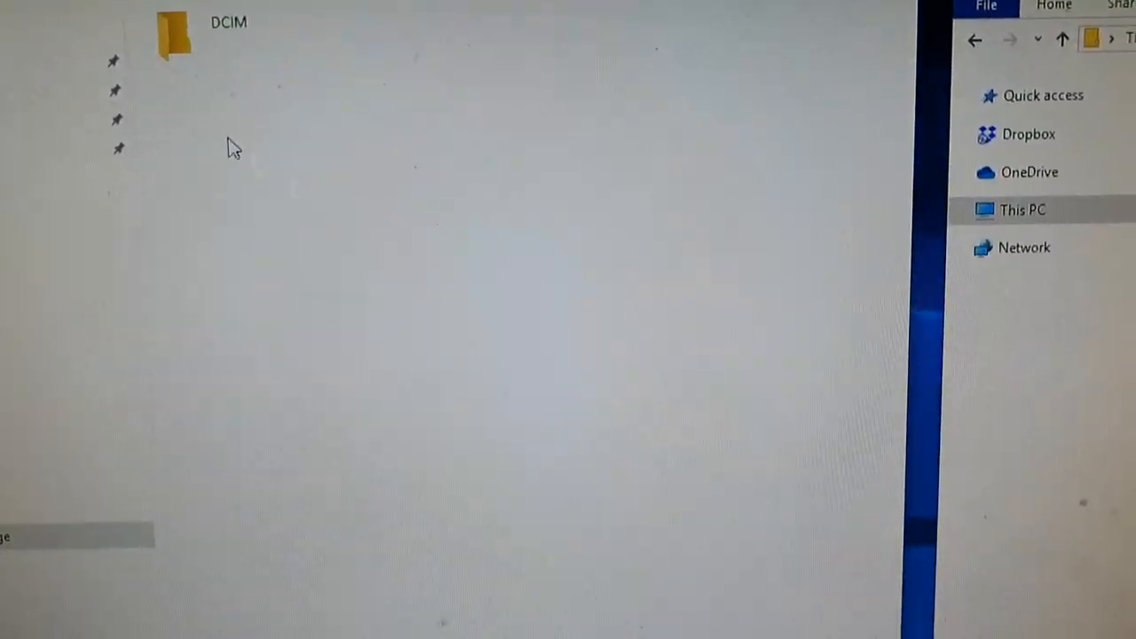
pyautogui.doubleClick(174, 35)
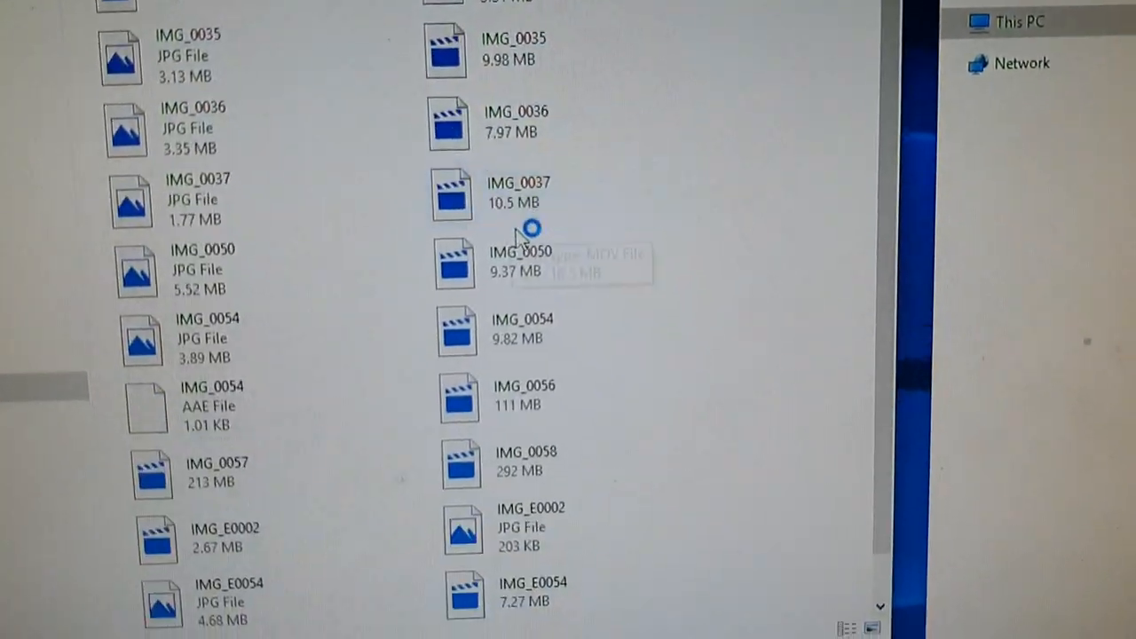
pyautogui.scroll(-3)
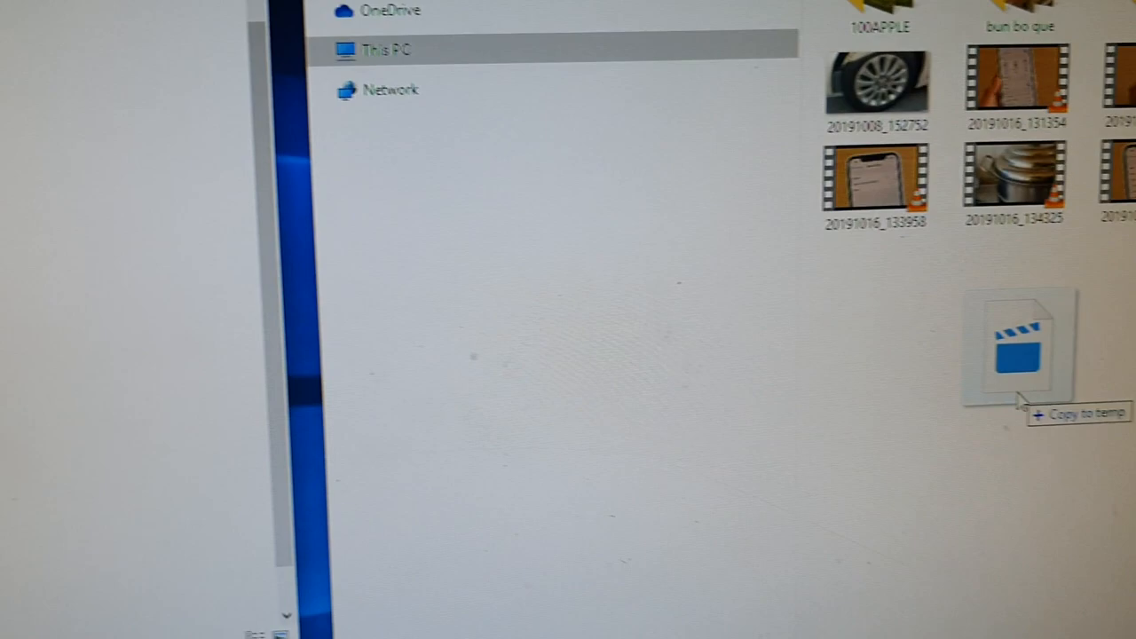
pyautogui.click(1019, 347)
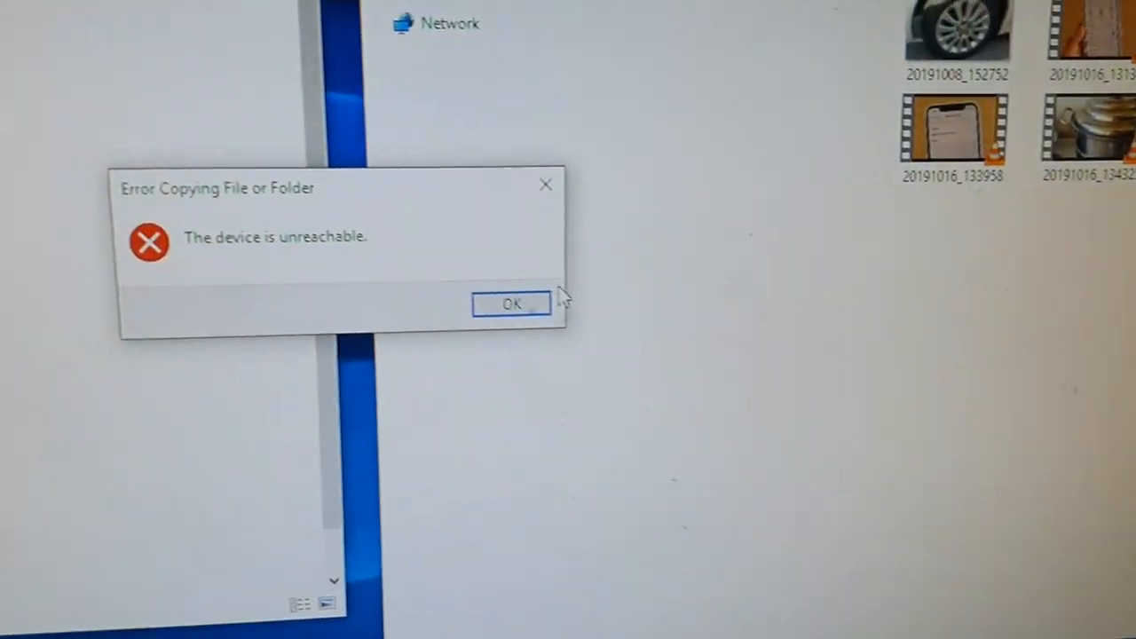
pyautogui.click(511, 304)
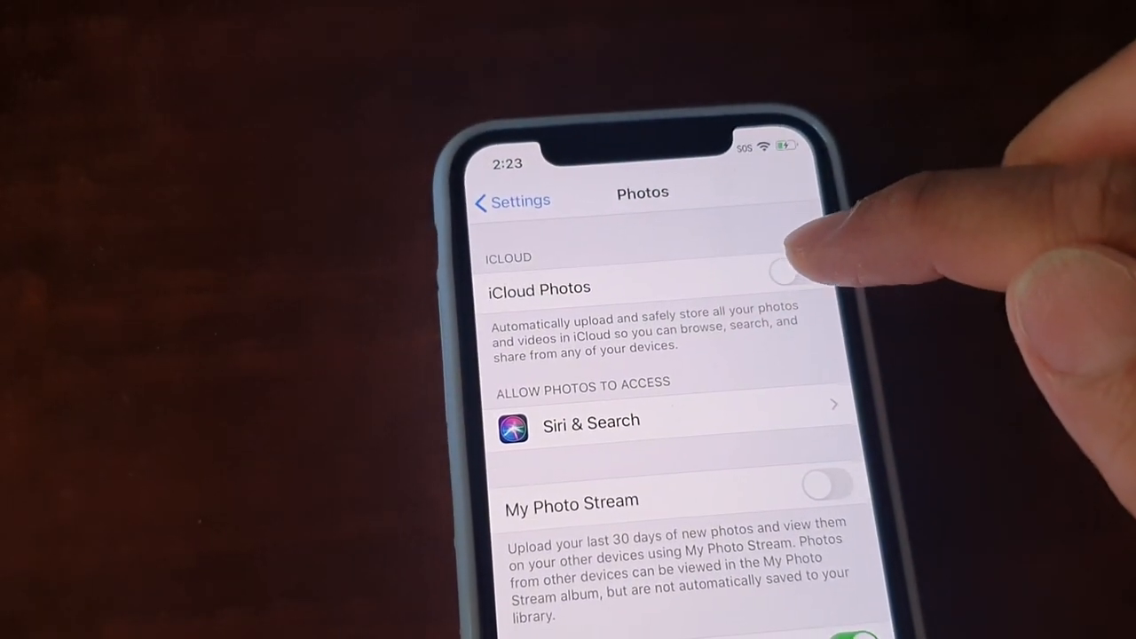
# - Switch the iCloud Photos toggle on in the Photos settings
pyautogui.click(784, 268)
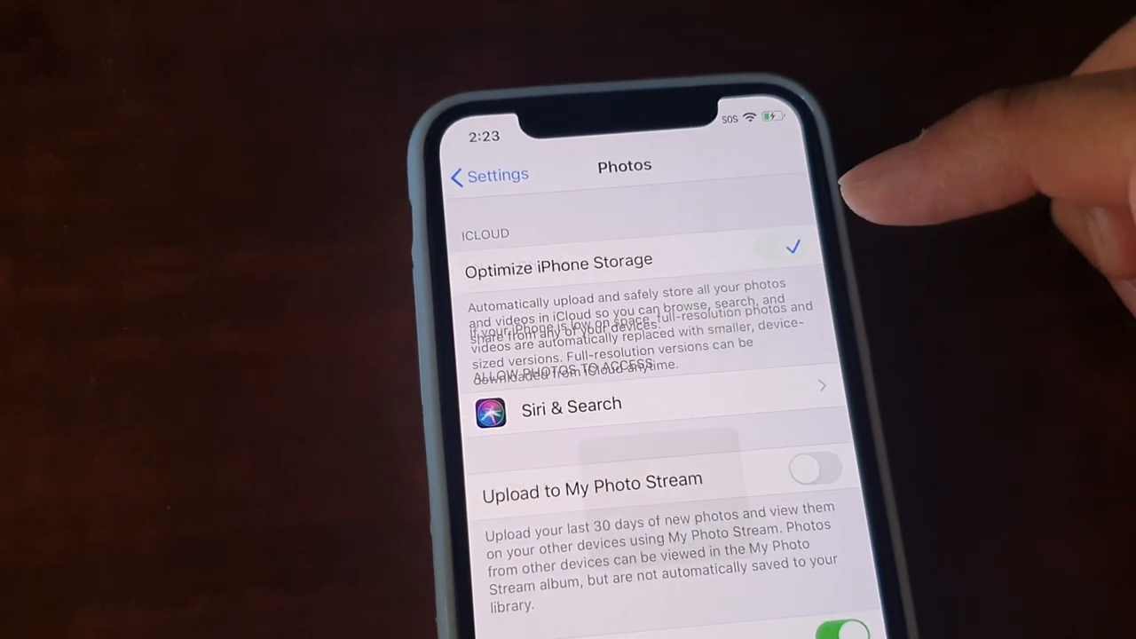
pyautogui.click(778, 245)
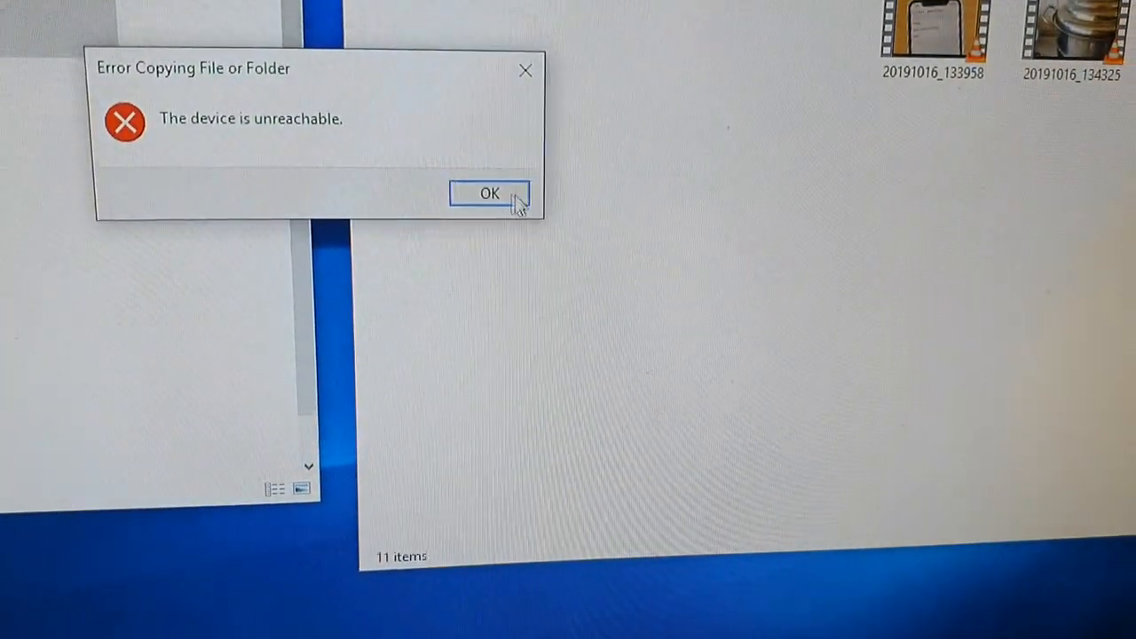
# - Acknowledge the Error Copying File or Folder dialog with OK
pyautogui.click(488, 192)
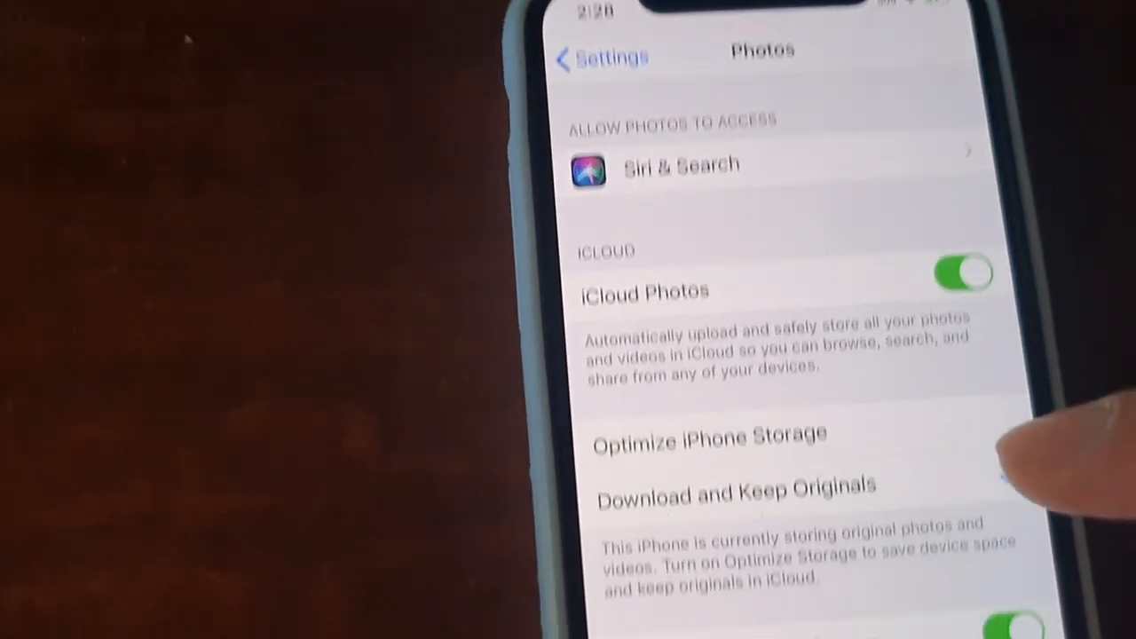
# - Choose Download and Keep Originals with Upload to My Photo Stream on
pyautogui.scroll(-3)
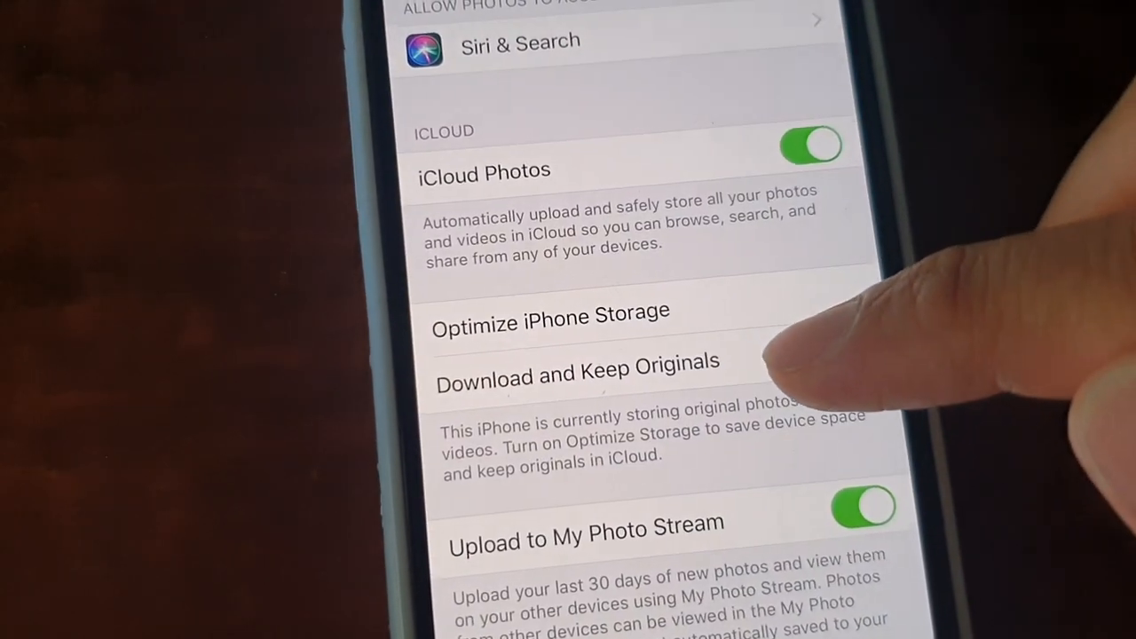
pyautogui.scroll(-3)
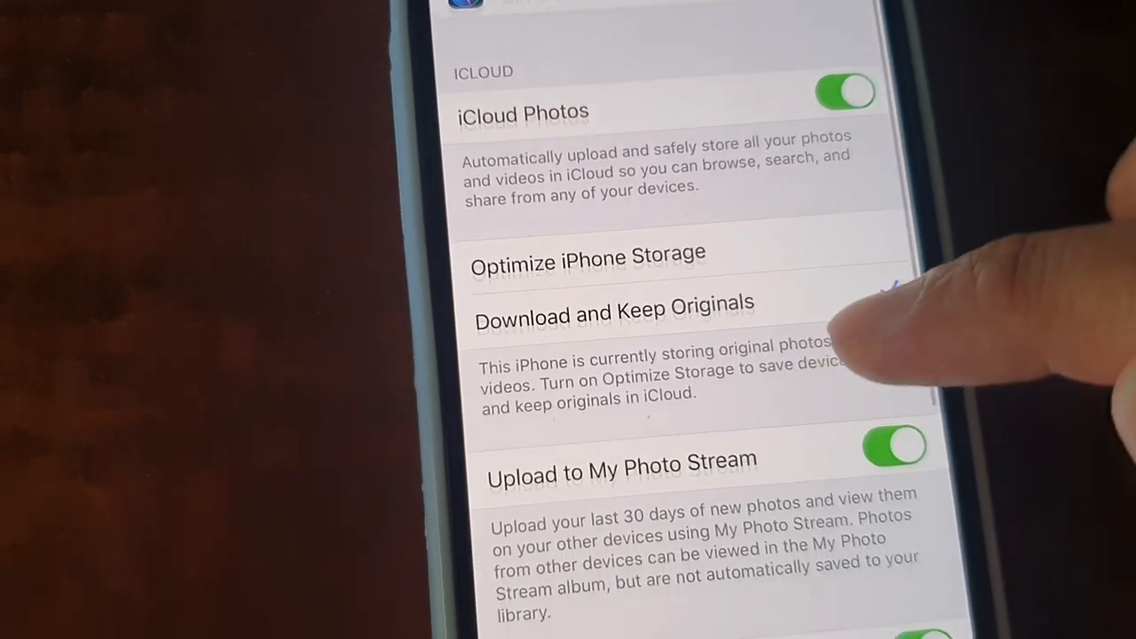
pyautogui.scroll(-3)
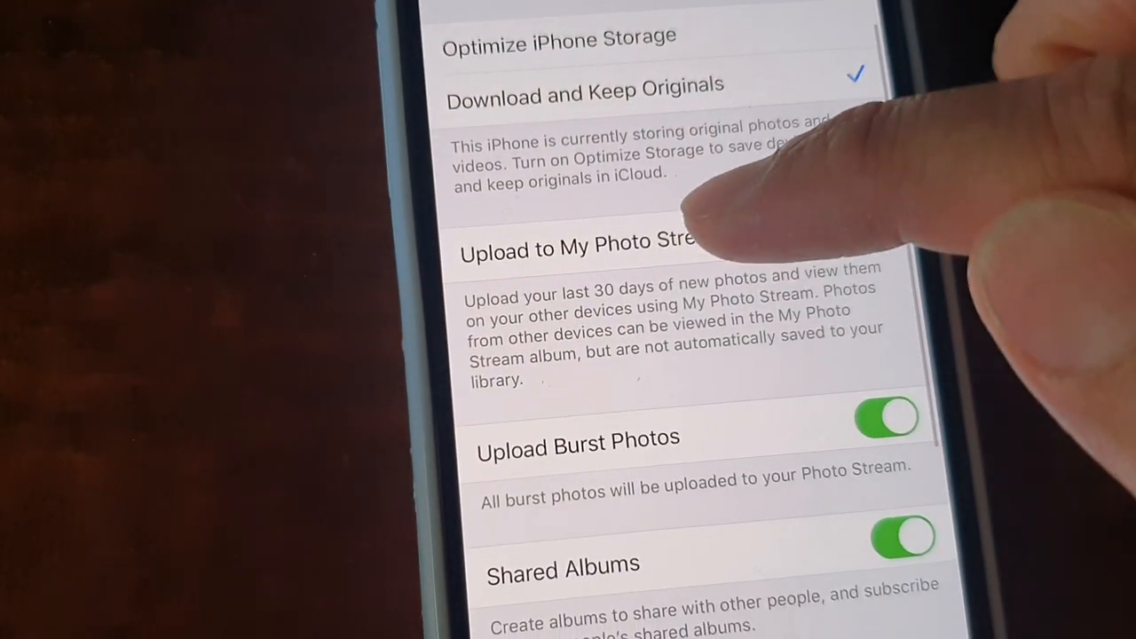
pyautogui.click(884, 216)
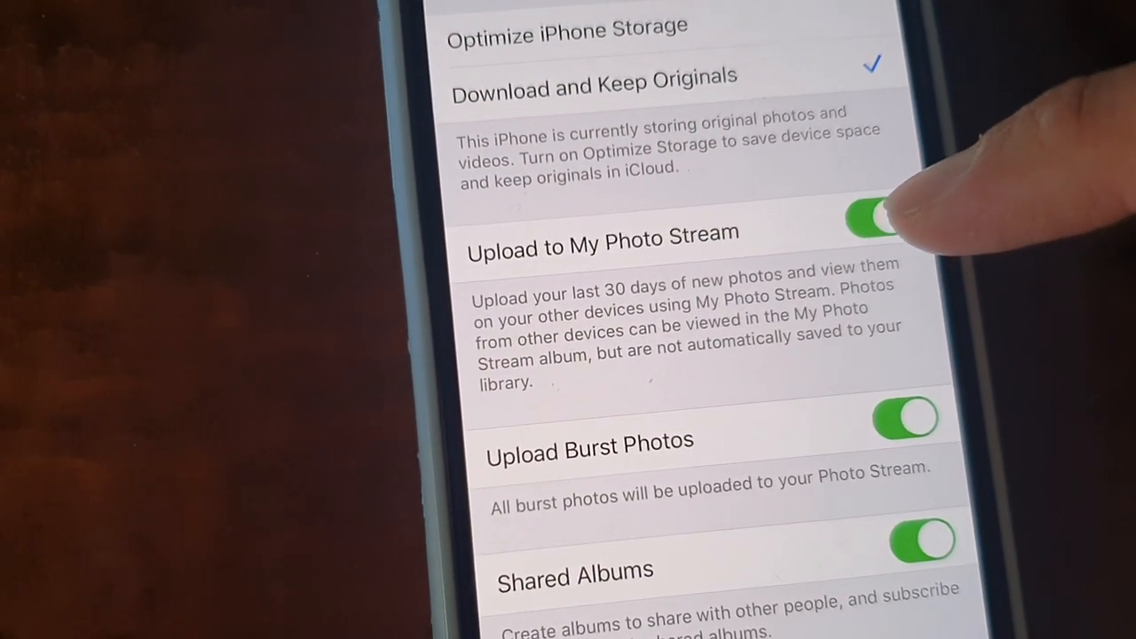
# - Set Transfer to Mac or PC to Keep Originals and review the rest of the Photos page
pyautogui.scroll(-3)
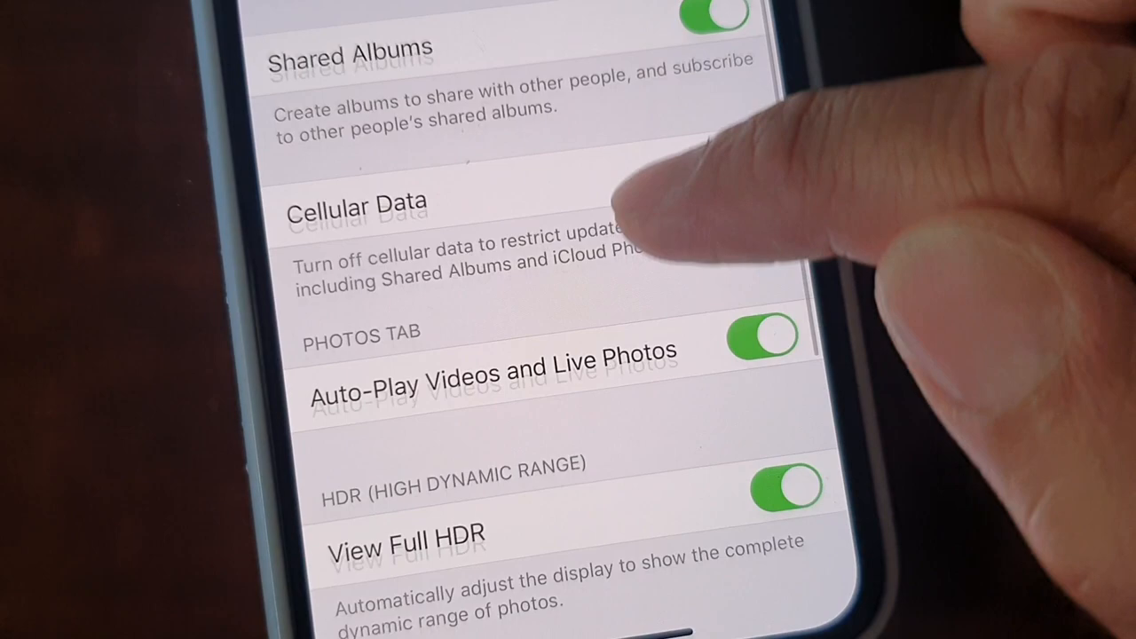
pyautogui.scroll(-3)
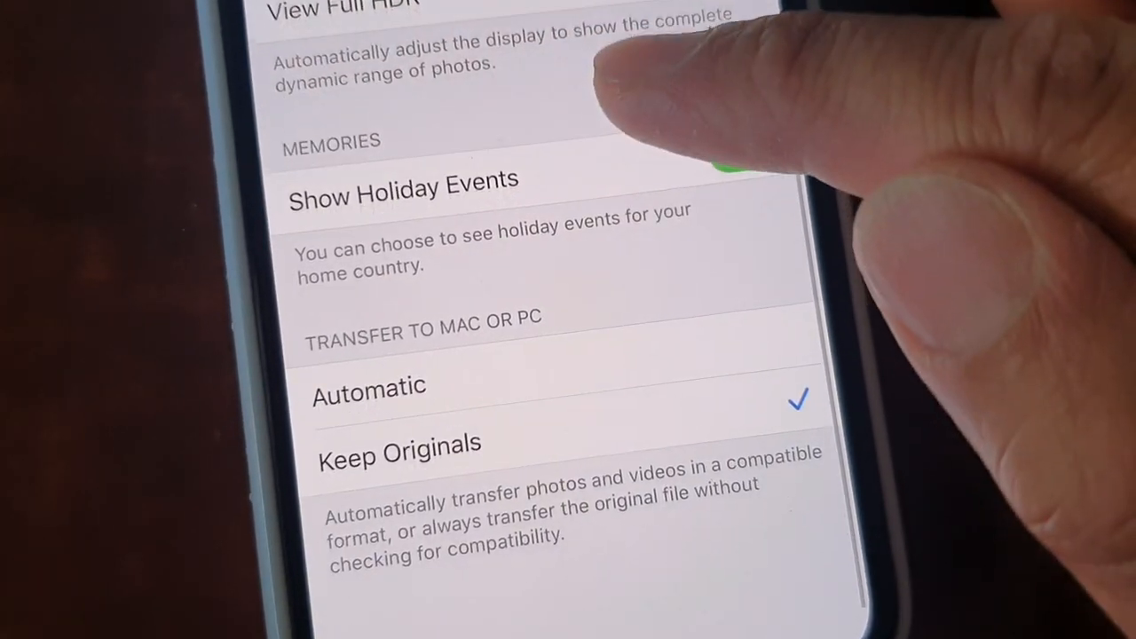
pyautogui.click(754, 160)
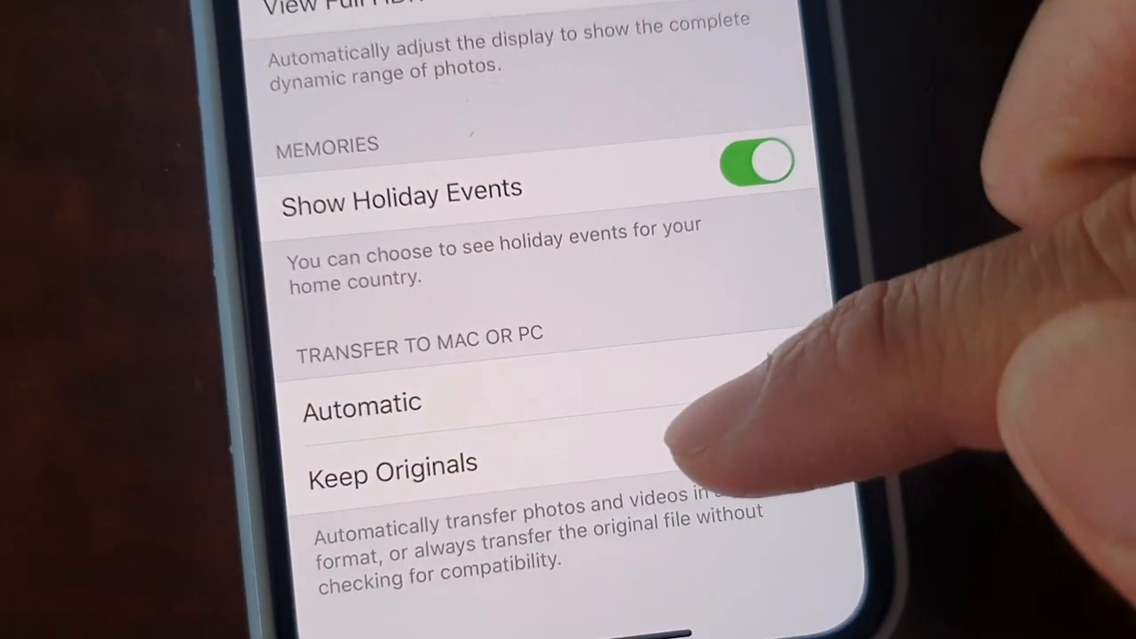
pyautogui.click(362, 403)
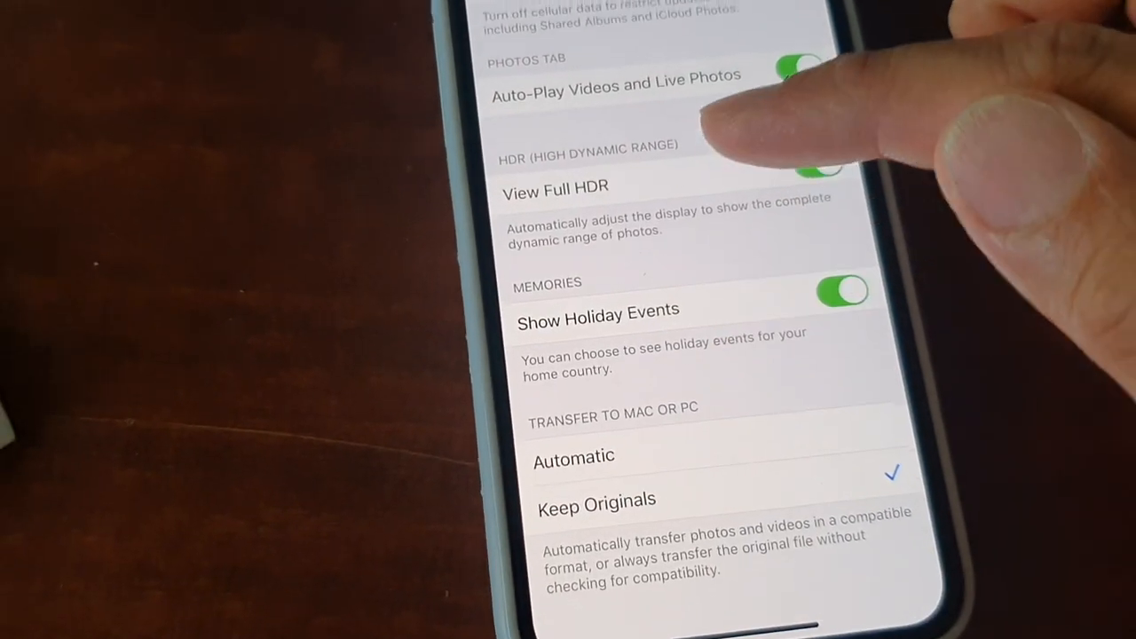
pyautogui.scroll(-3)
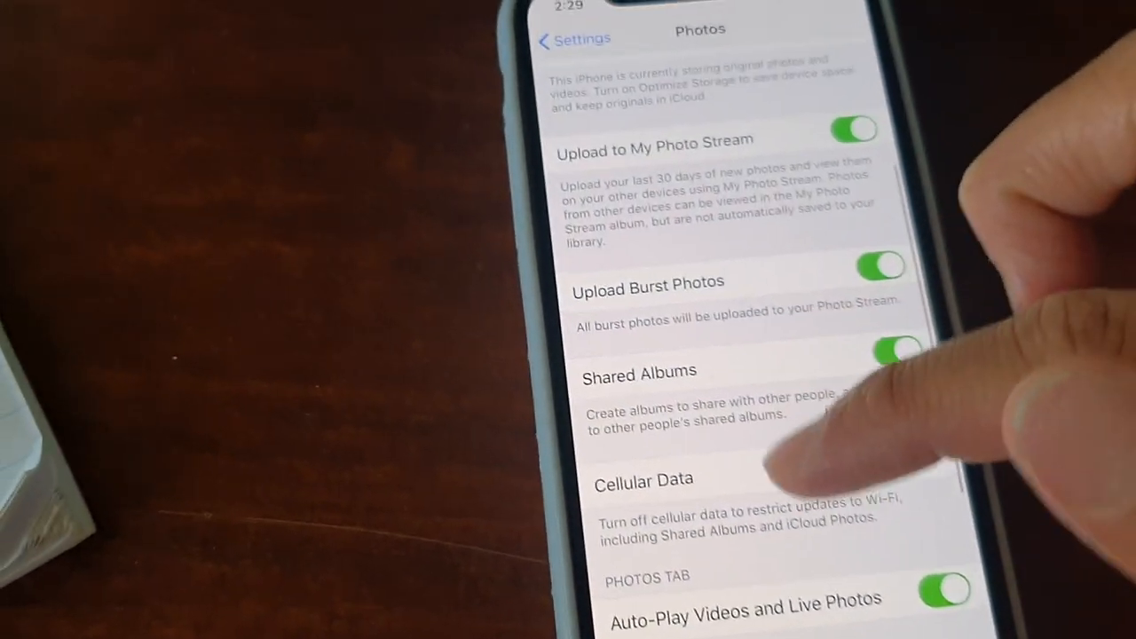
pyautogui.scroll(-3)
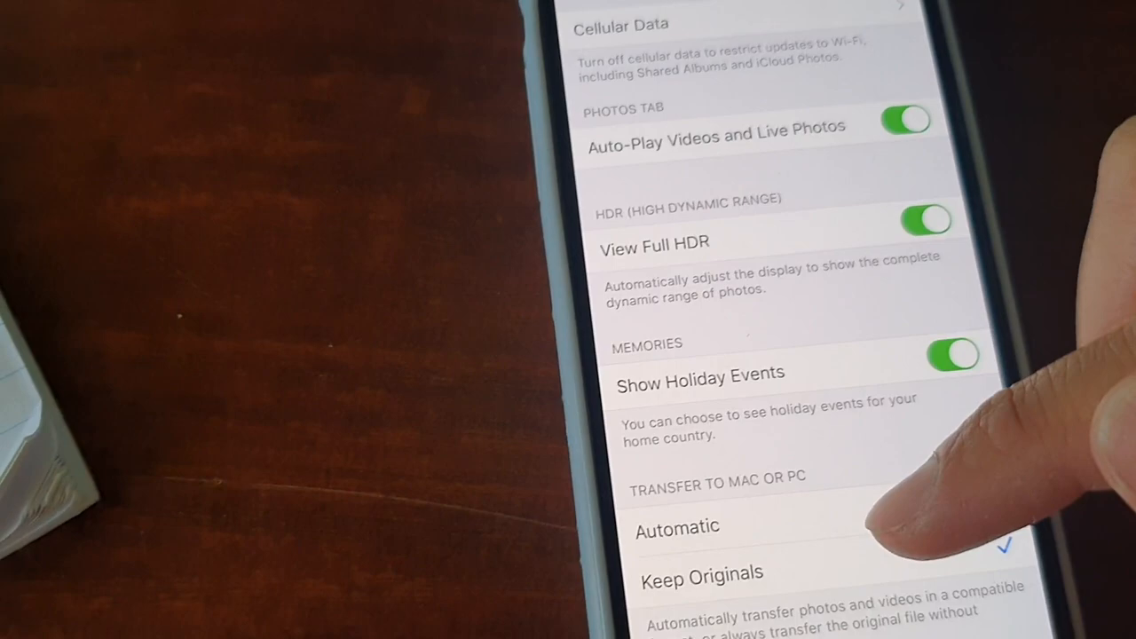
pyautogui.scroll(-3)
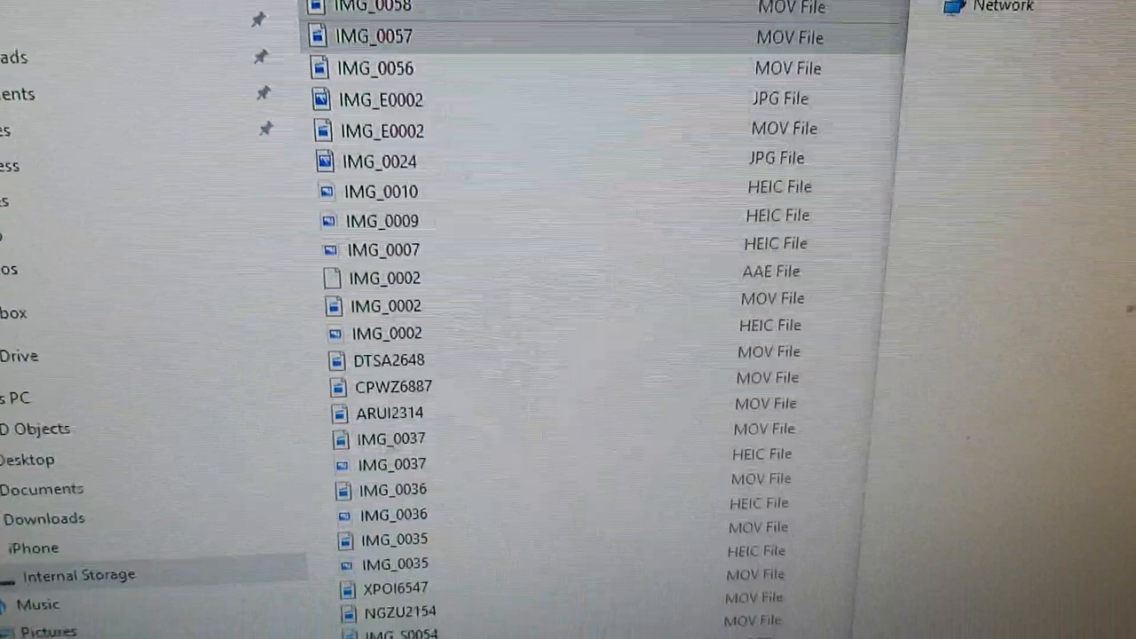
# - Scroll the iPhone Internal Storage Details list showing HEIC, MOV, JPG and AAE files
pyautogui.scroll(-3)
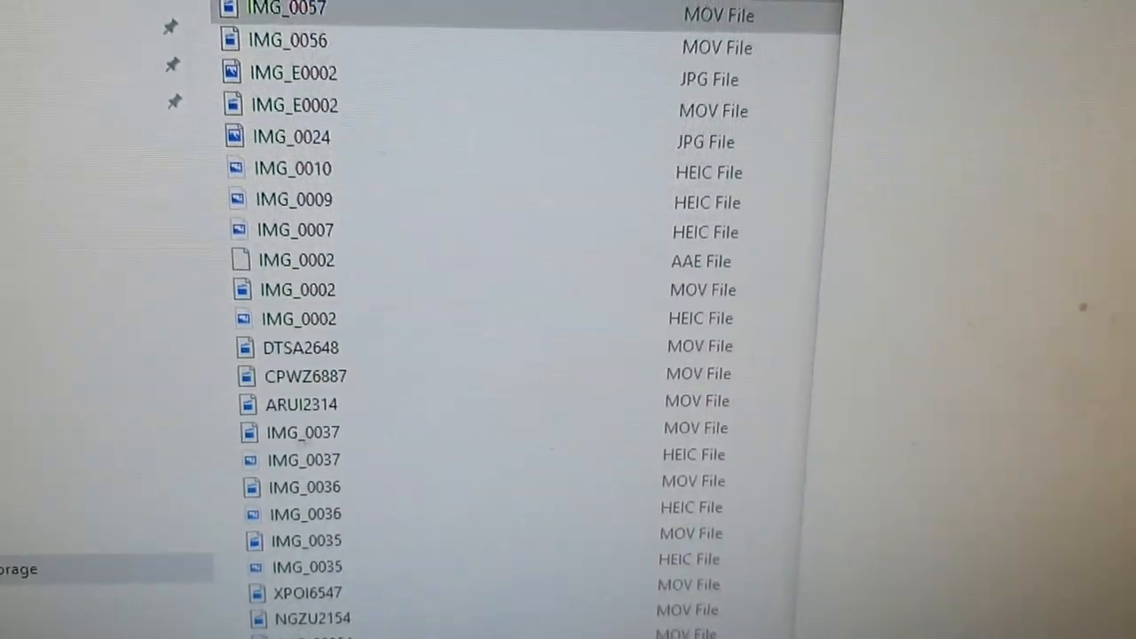
pyautogui.scroll(-3)
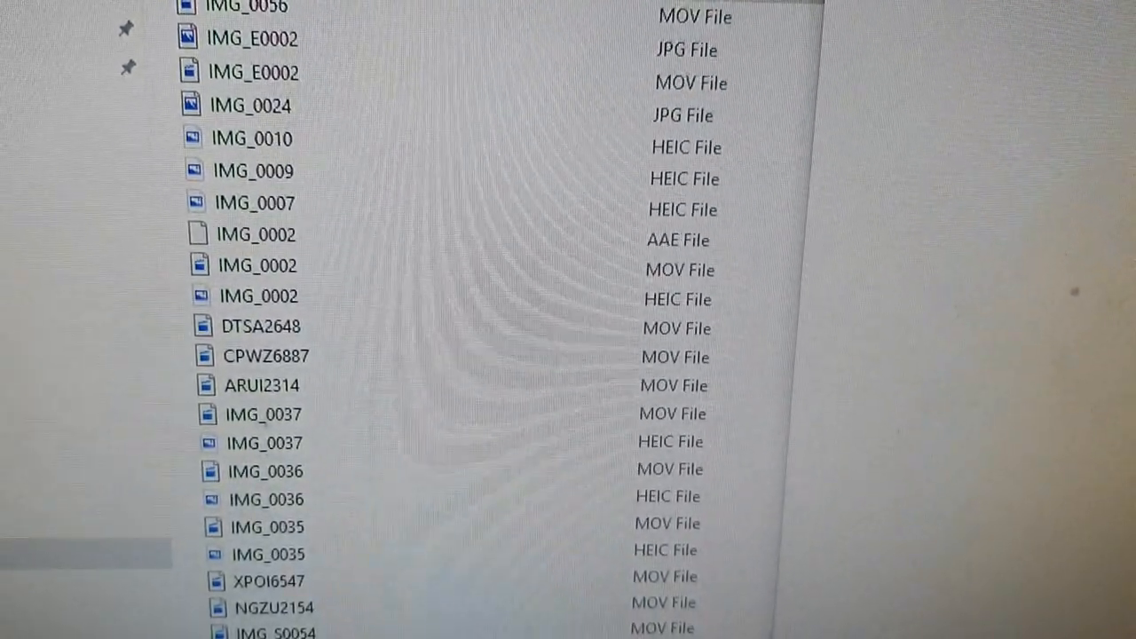